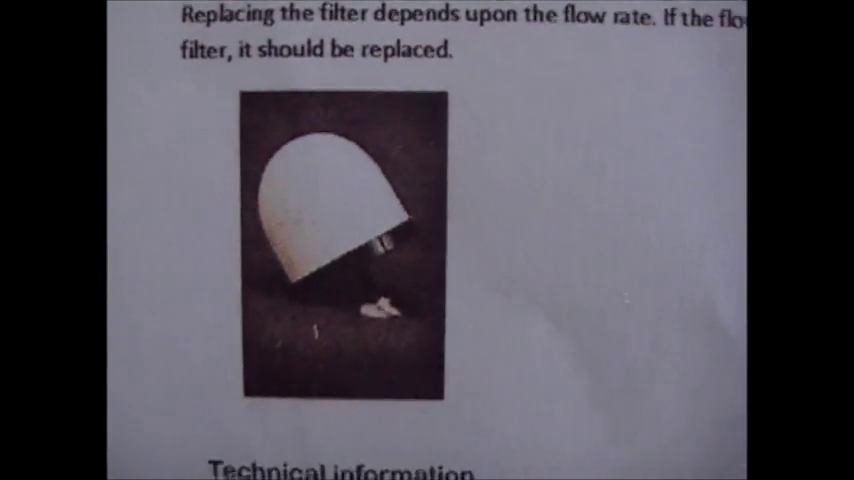
scroll(down, 3)
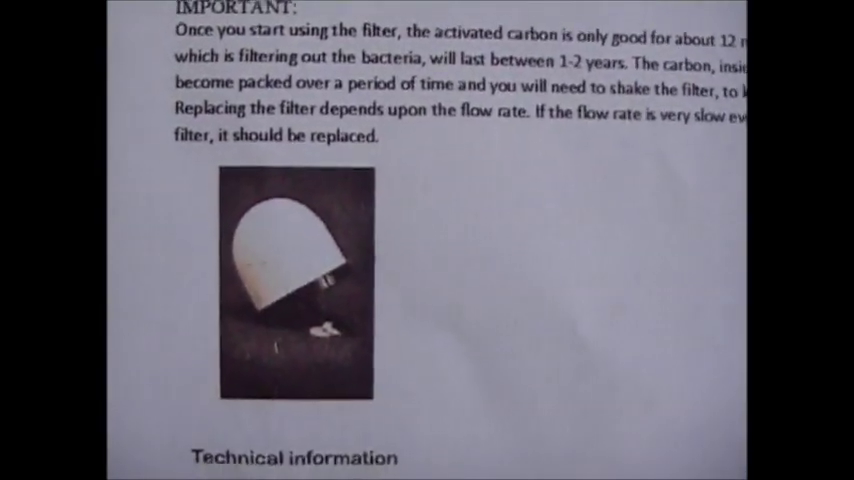